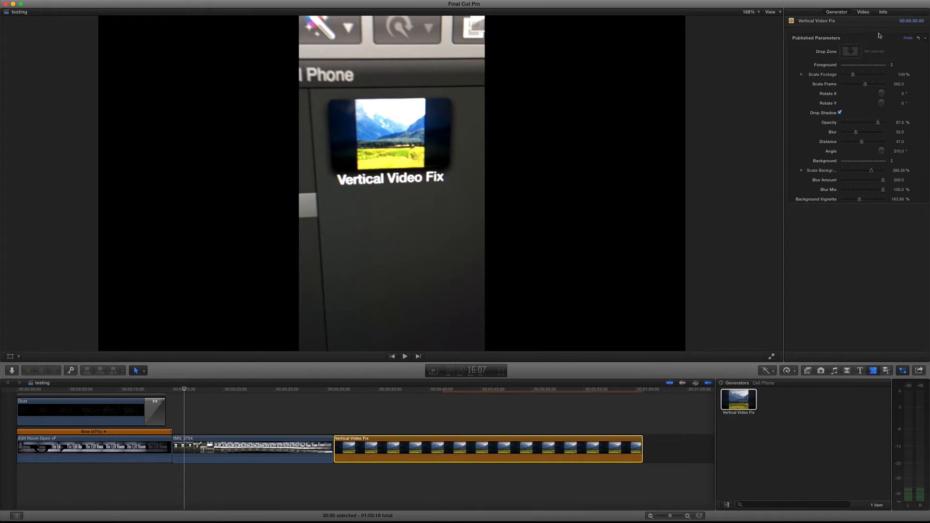
# Step: Assign the IMG_2754 timeline clip as the Drop Zone source and apply it
pyautogui.click(850, 51)
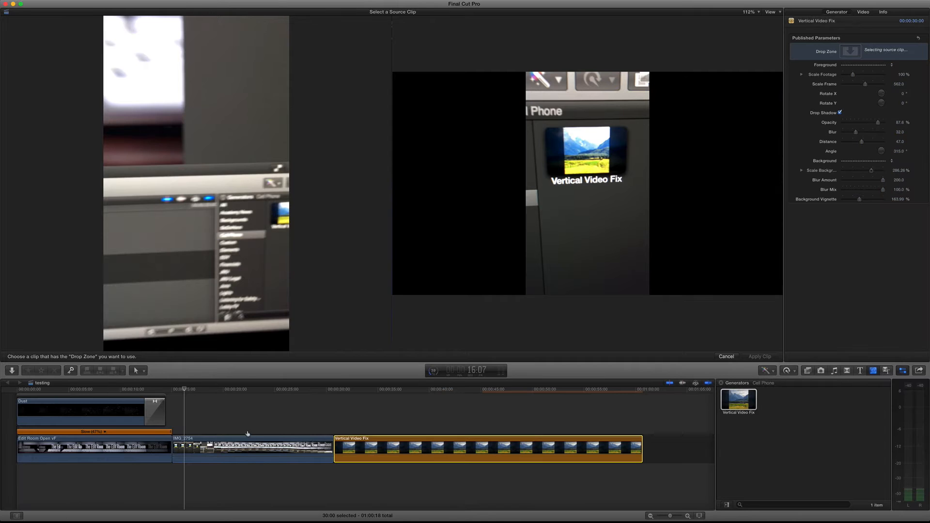
pyautogui.click(250, 449)
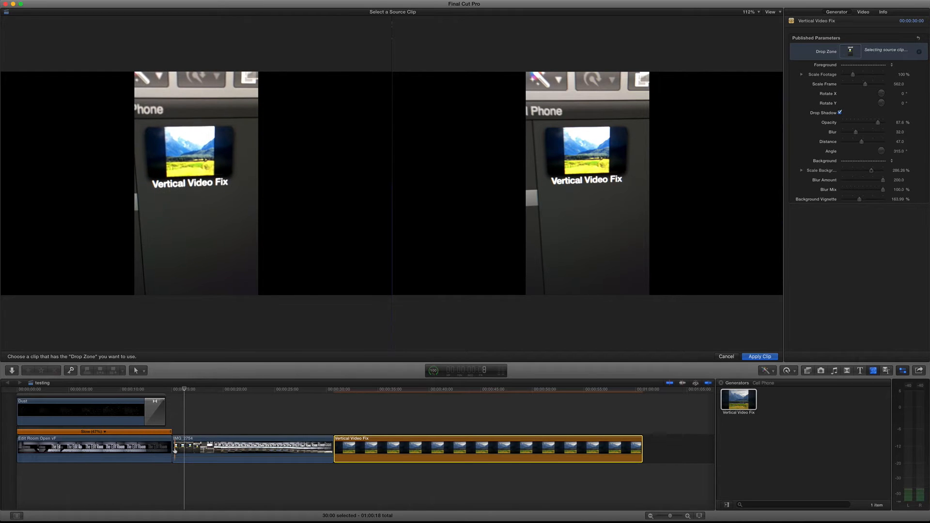
pyautogui.click(759, 356)
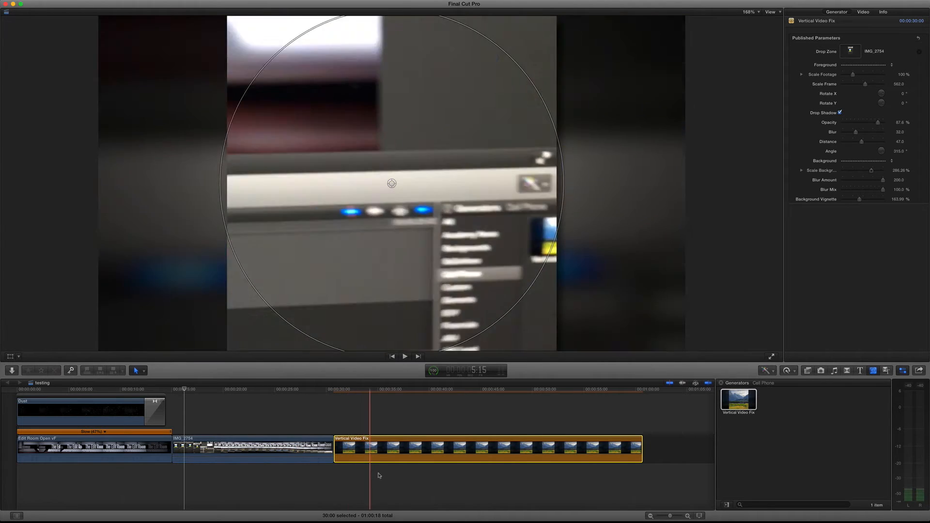
# Step: Trim the generator's end to about seven seconds, matching the IMG_2754 footage
pyautogui.click(500, 389)
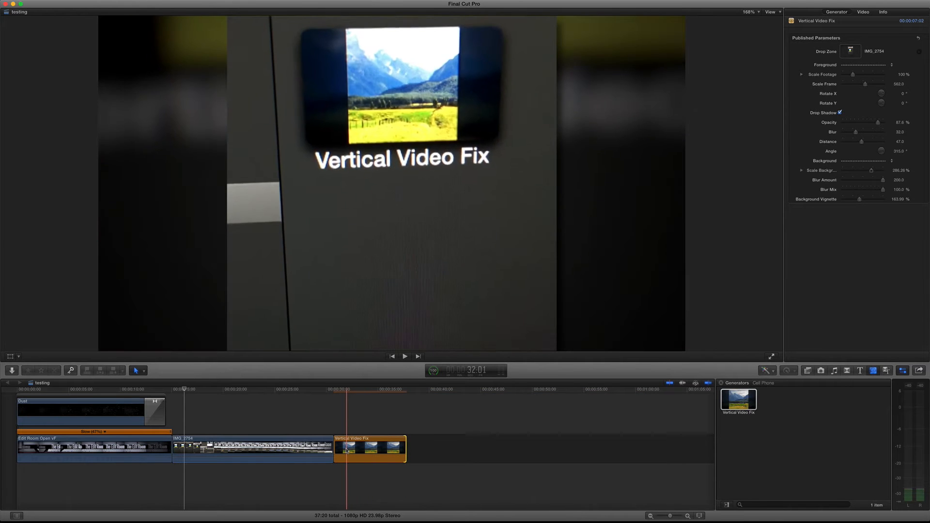
pyautogui.click(405, 356)
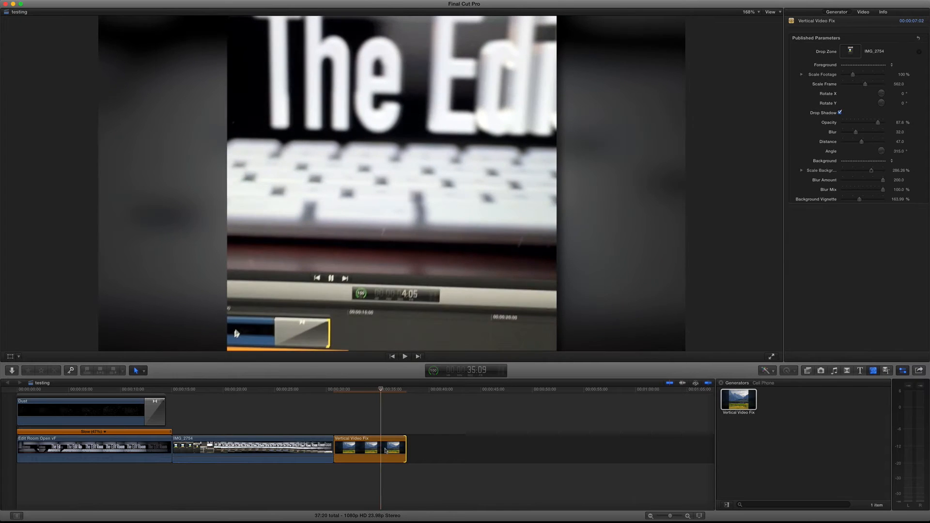
pyautogui.click(370, 448)
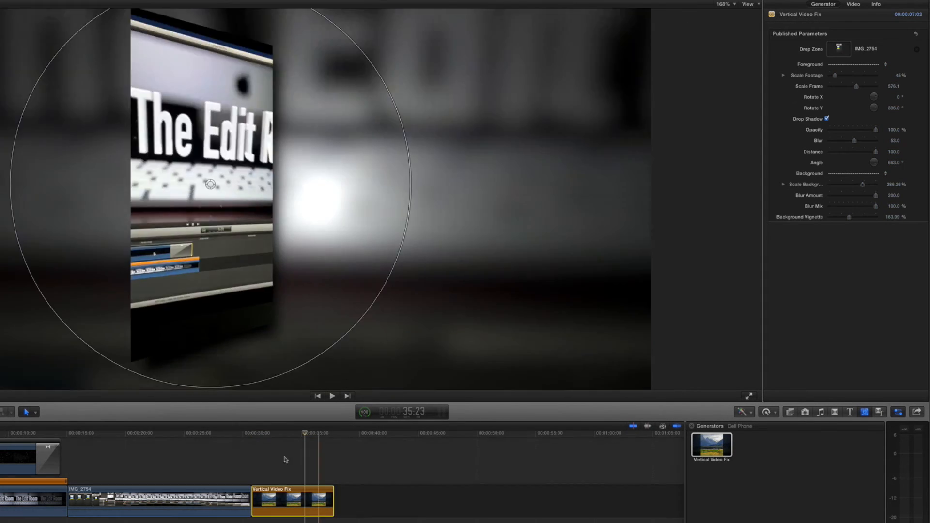
# Step: Set Scale Footage 40%, Rotate Y 206°, and strengthen the drop shadow's opacity, blur, distance and angle
pyautogui.click(333, 396)
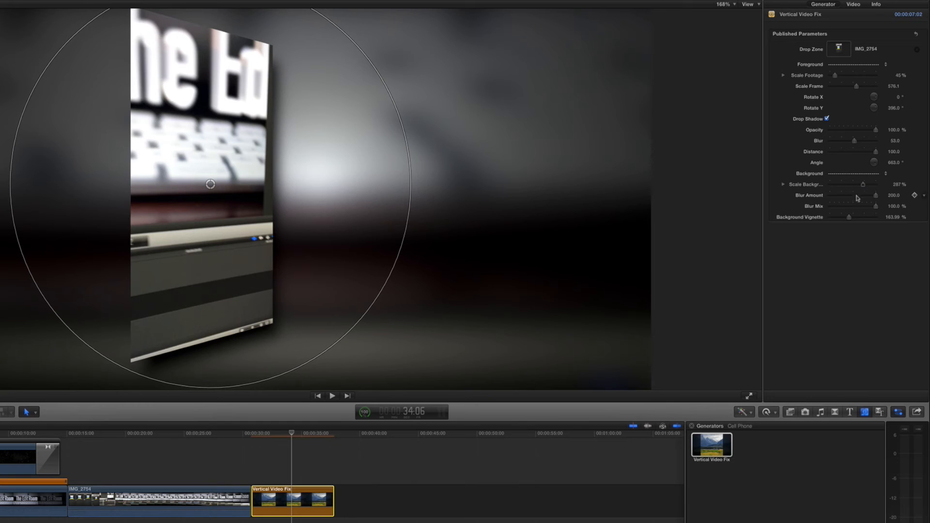
# Step: Set Scale Background 287%, Blur Amount about 64 and Background Vignette 400%
pyautogui.click(333, 396)
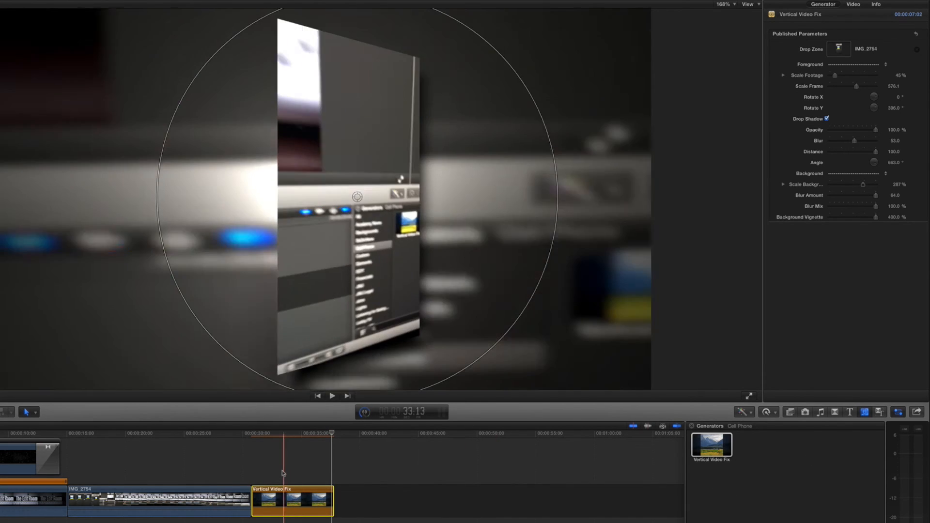
pyautogui.click(331, 396)
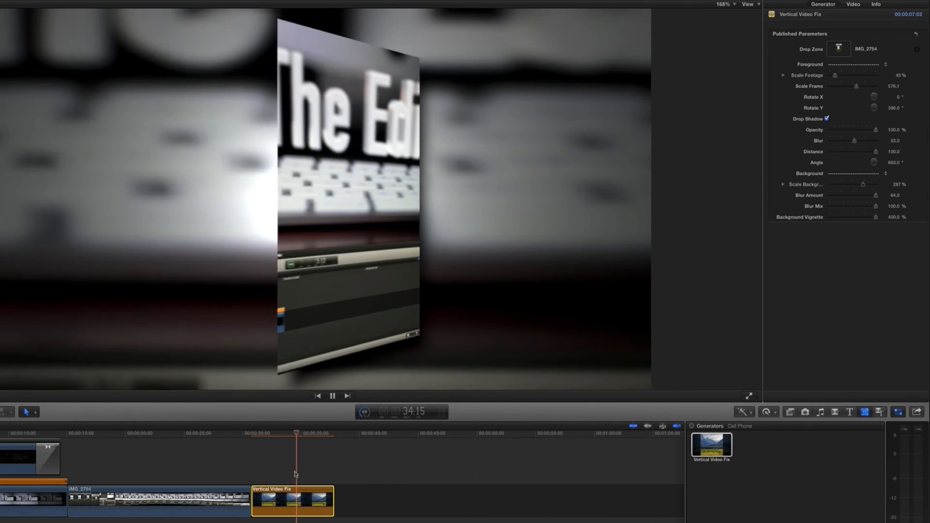